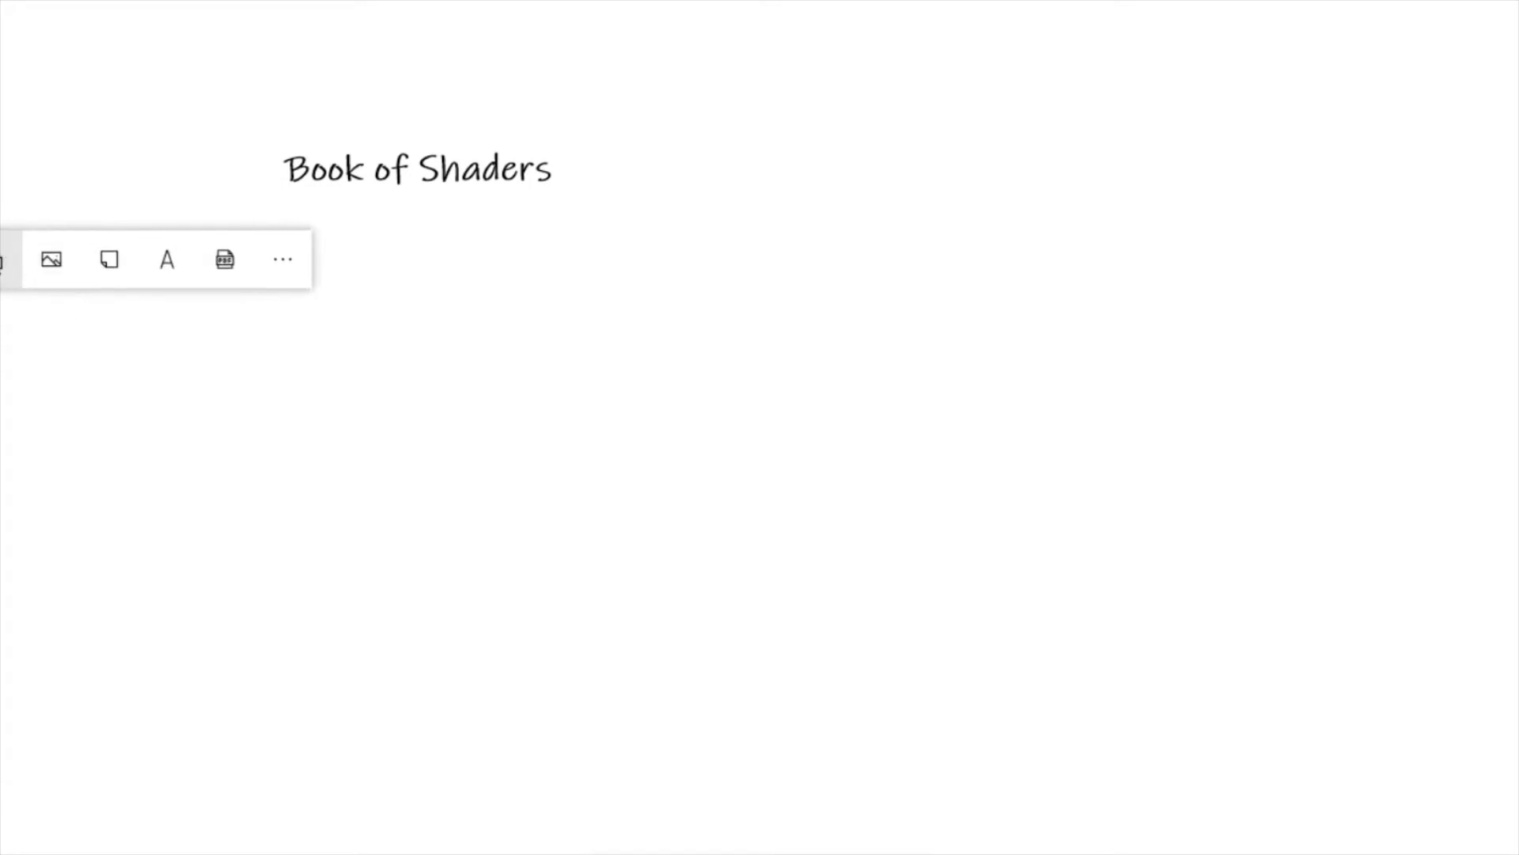
pyautogui.moveTo(50, 259)
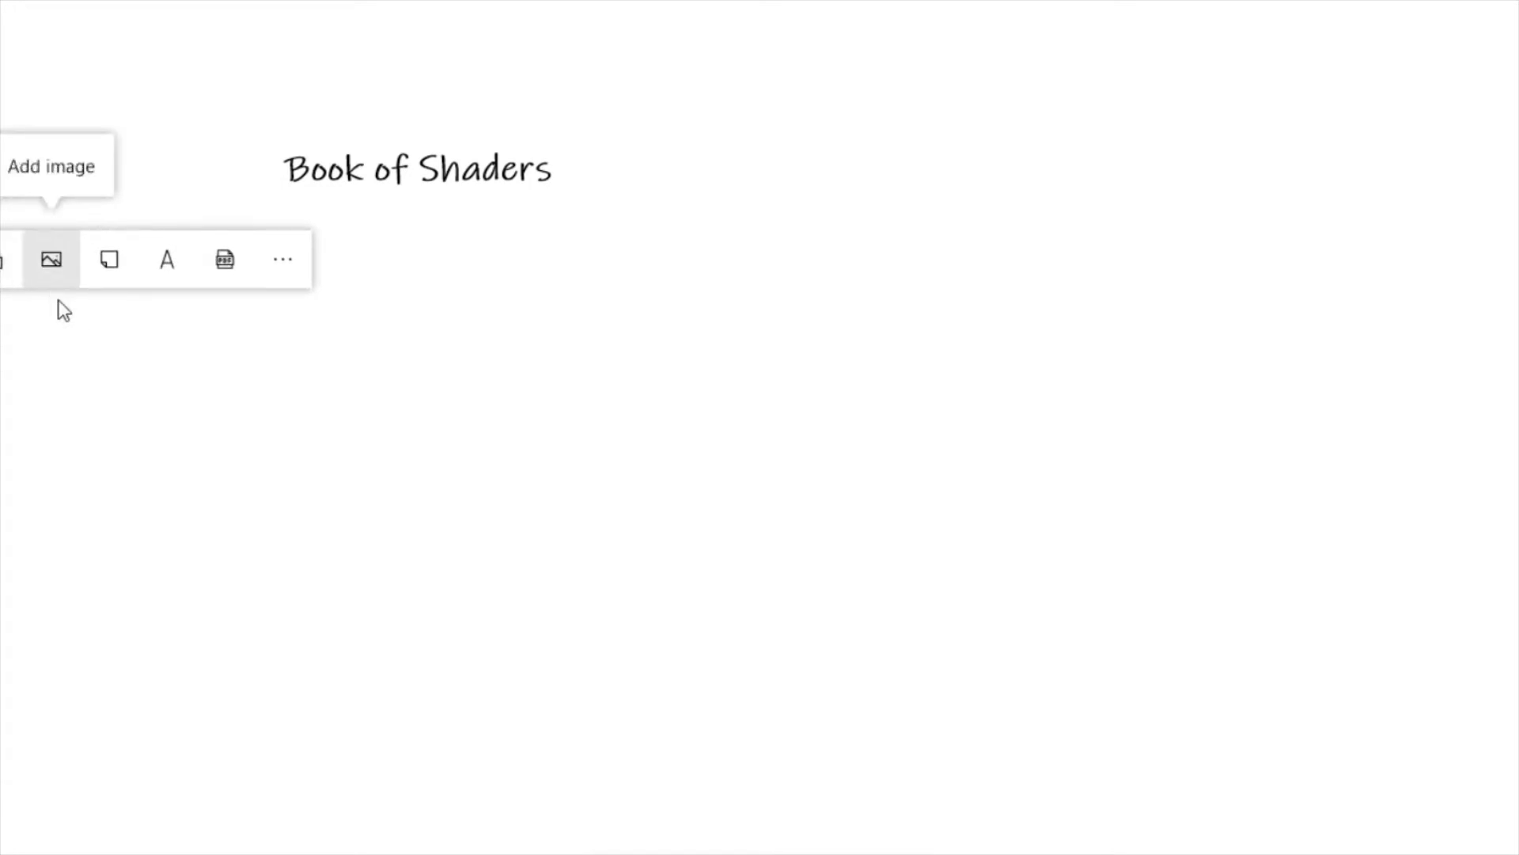